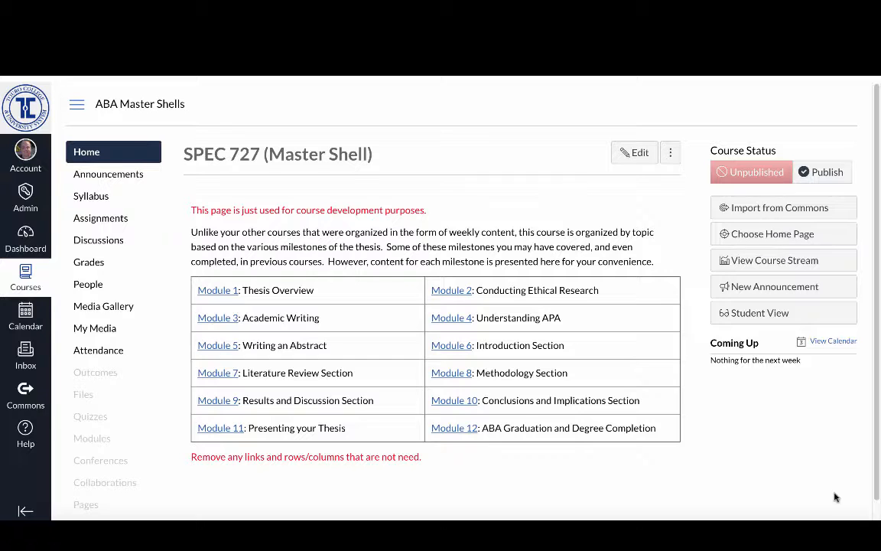
{"action": "mouse_move", "coordinate": [176, 390]}
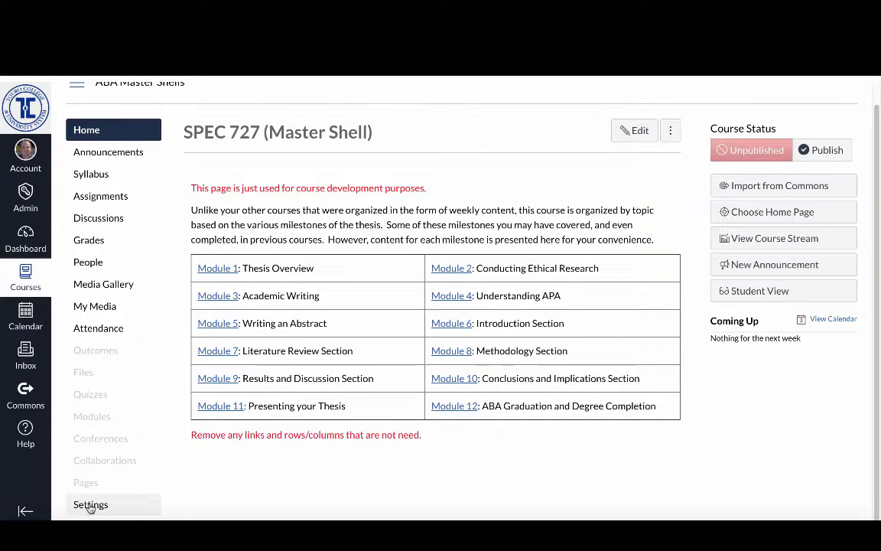
{"action": "mouse_move", "coordinate": [90, 504]}
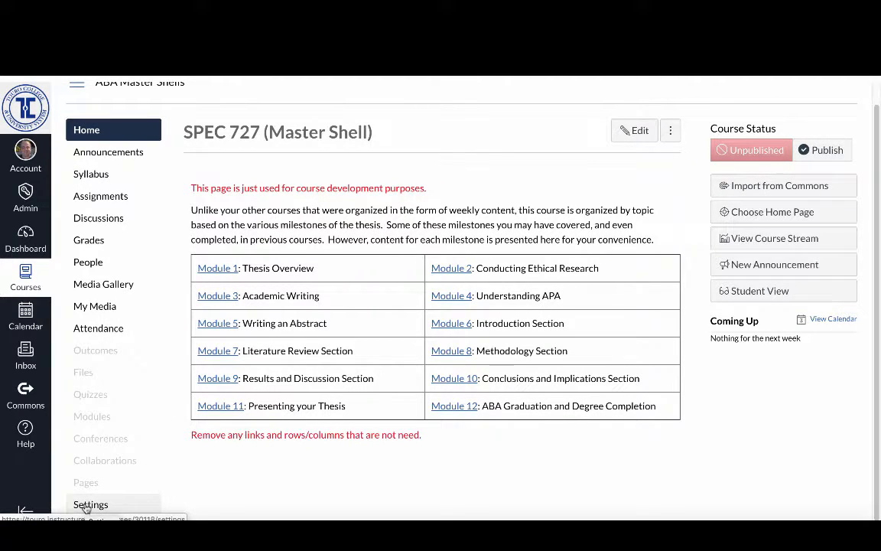
Open Settings for the SPEC 727 master shell course.
{"action": "left_click", "coordinate": [90, 504]}
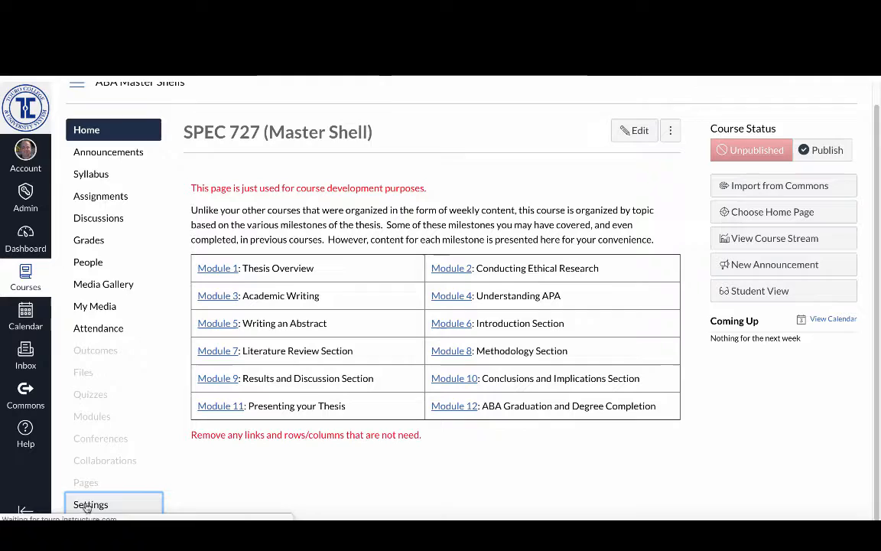
{"action": "left_click", "coordinate": [90, 504]}
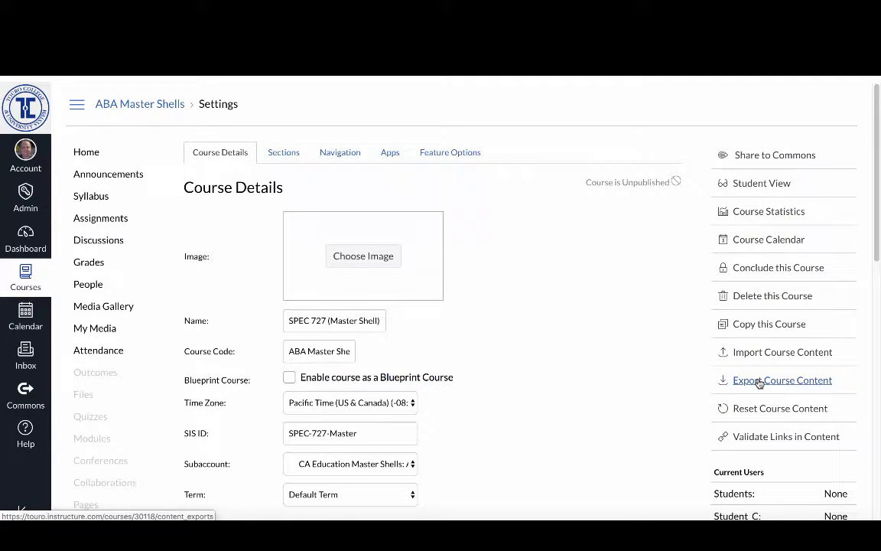
Export the whole SPEC 727 master shell course and download the finished export file.
{"action": "left_click", "coordinate": [783, 380]}
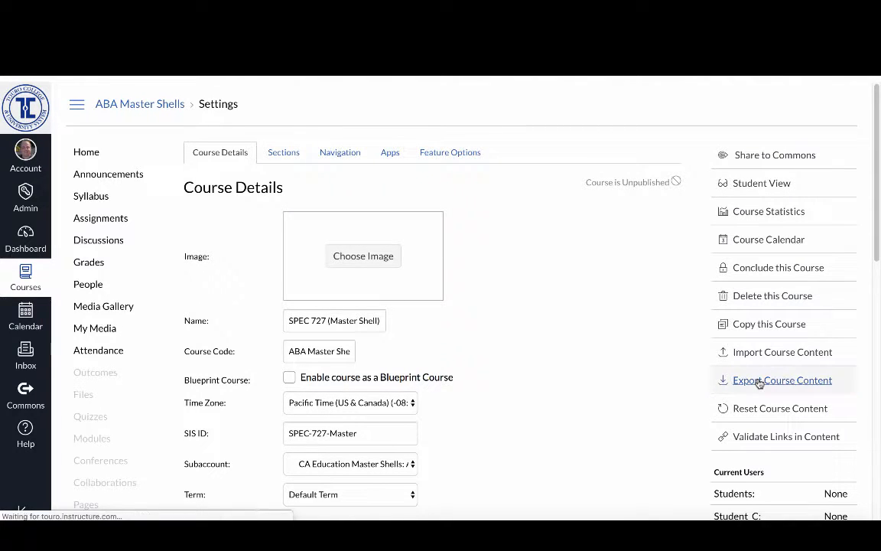
{"action": "left_click", "coordinate": [782, 381]}
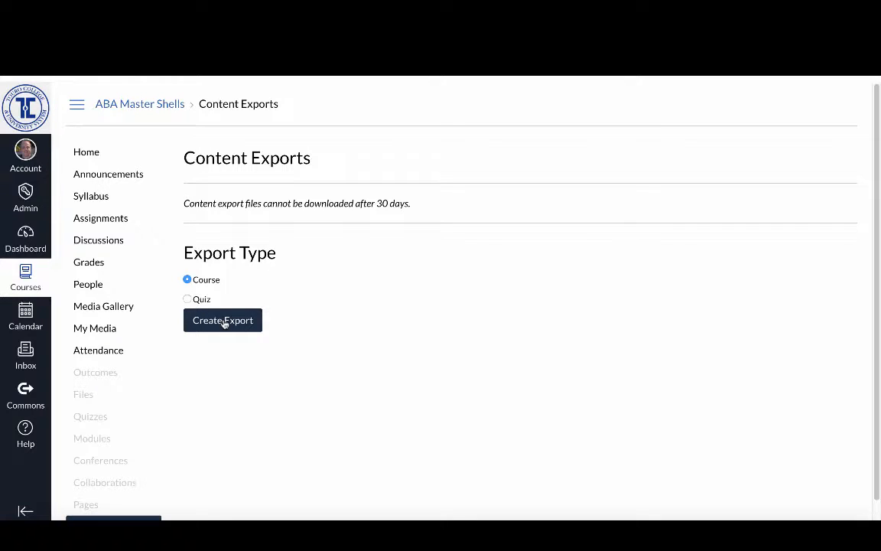
{"action": "left_click", "coordinate": [222, 319]}
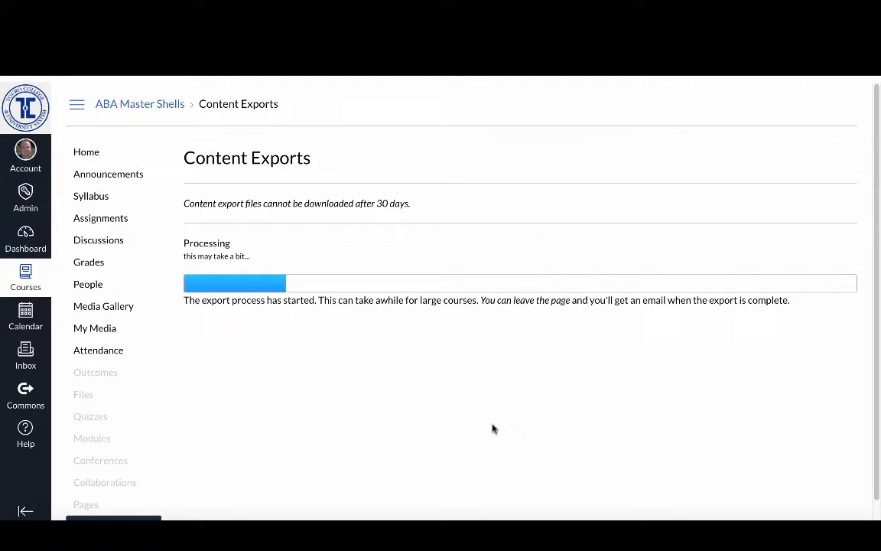
{"action": "mouse_move", "coordinate": [582, 299]}
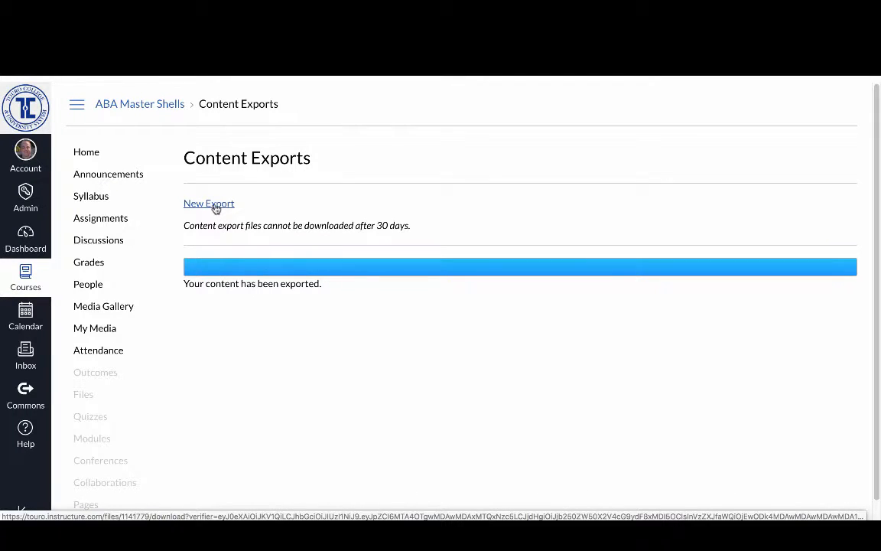
{"action": "left_click", "coordinate": [209, 204]}
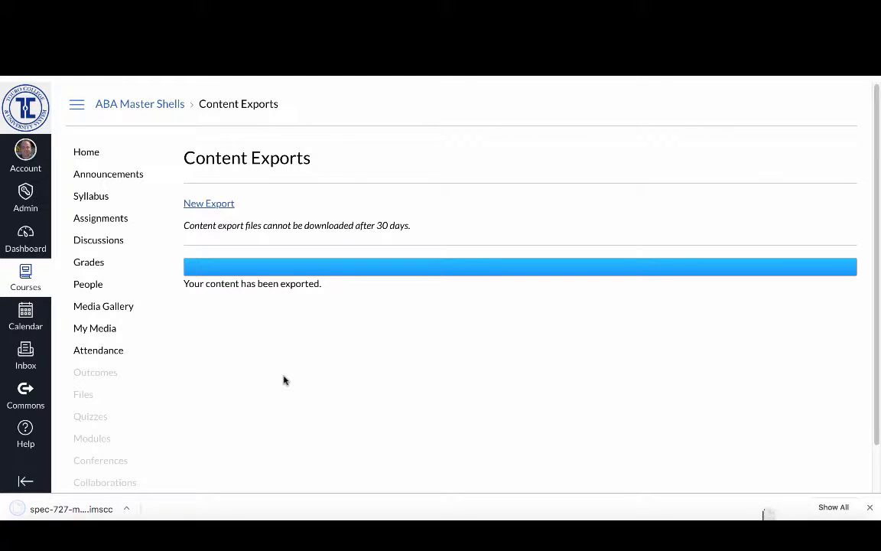
{"action": "mouse_move", "coordinate": [388, 389]}
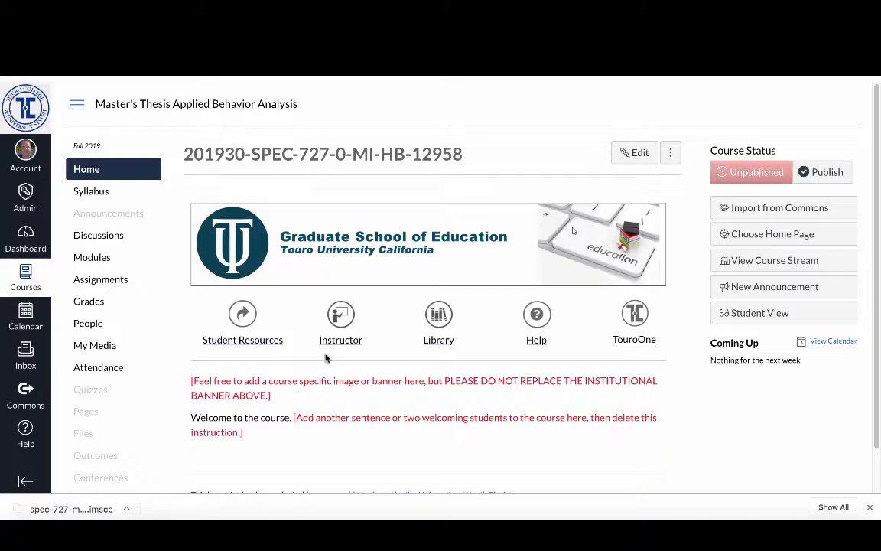
{"action": "mouse_move", "coordinate": [268, 297]}
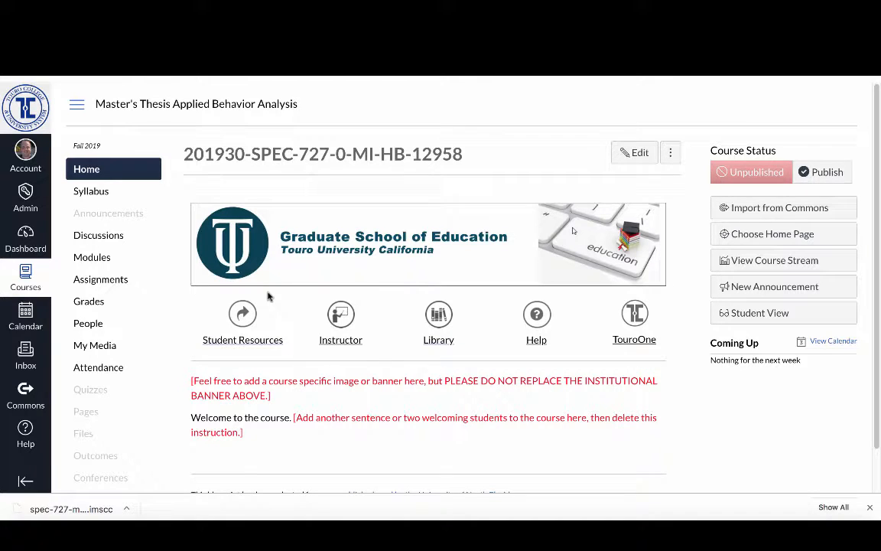
{"action": "mouse_move", "coordinate": [299, 294]}
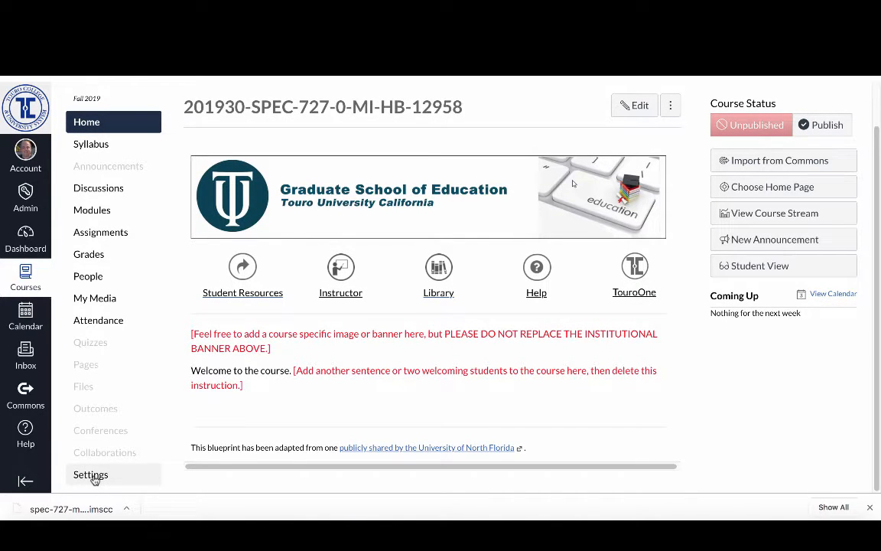
Open Settings for the Fall 2019 course 201930-SPEC-727-0-MI-HB-12958.
{"action": "left_click", "coordinate": [90, 474]}
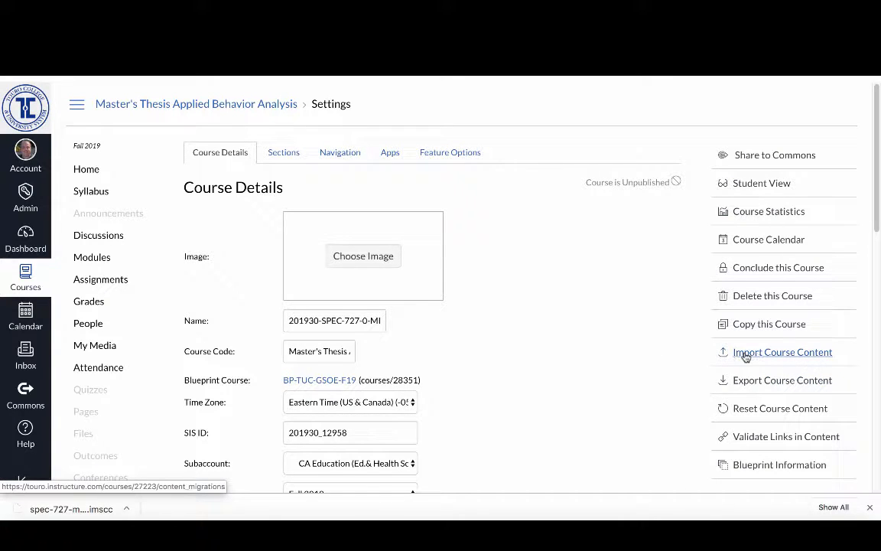
Start a Canvas Course Export Package import and browse for the export file.
{"action": "left_click", "coordinate": [782, 352]}
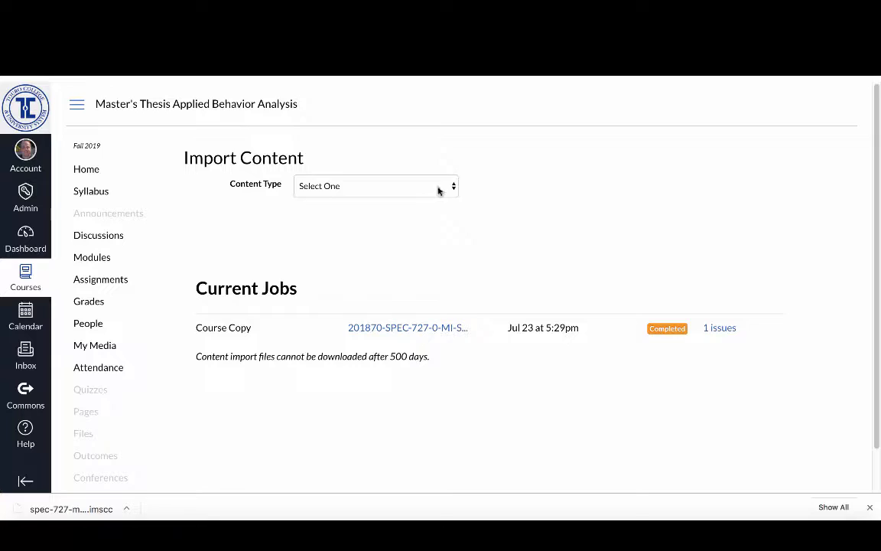
{"action": "left_click", "coordinate": [375, 185]}
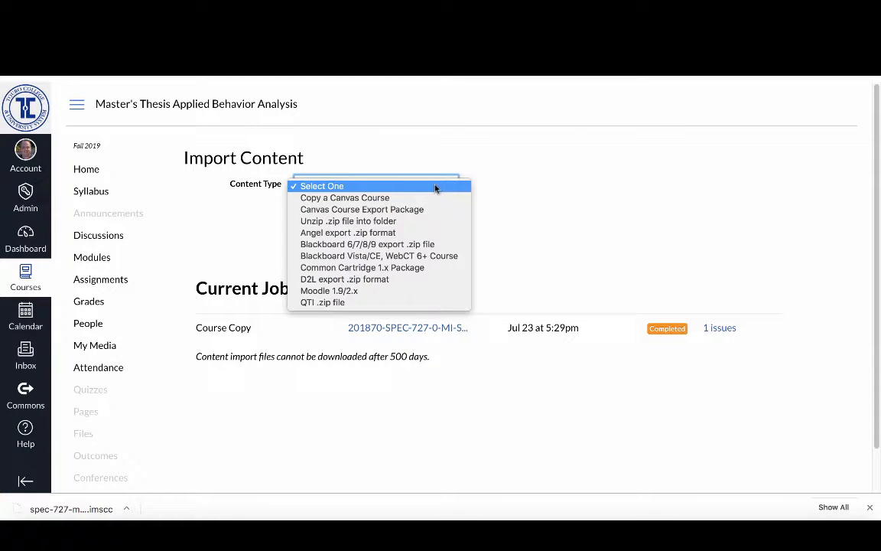
{"action": "mouse_move", "coordinate": [426, 191]}
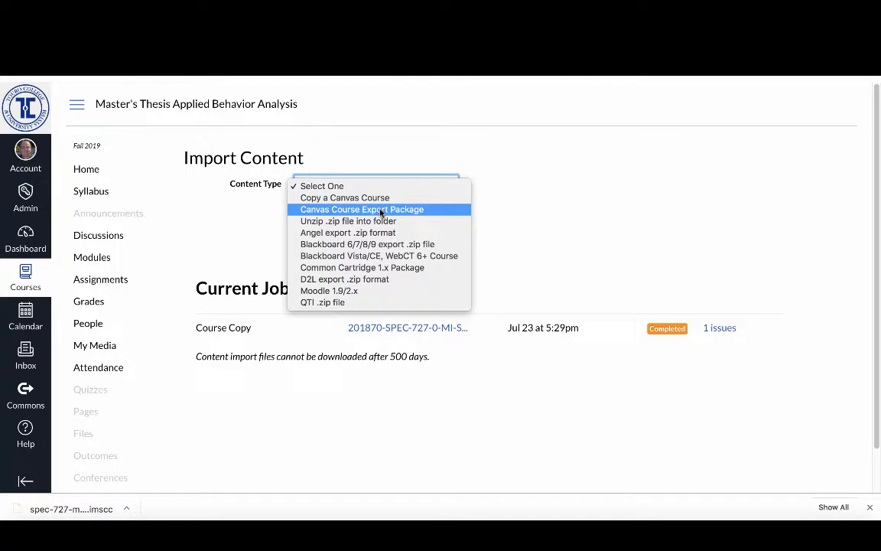
{"action": "left_click", "coordinate": [361, 209]}
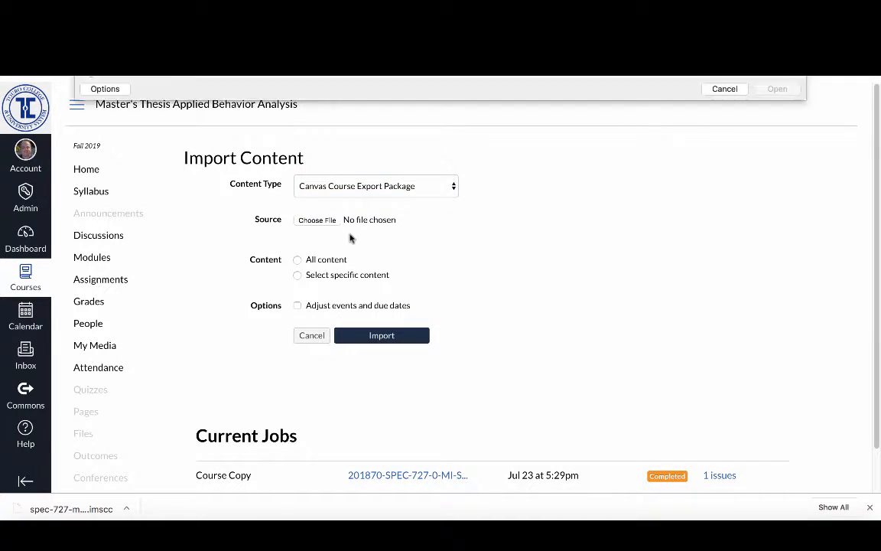
{"action": "left_click", "coordinate": [316, 219]}
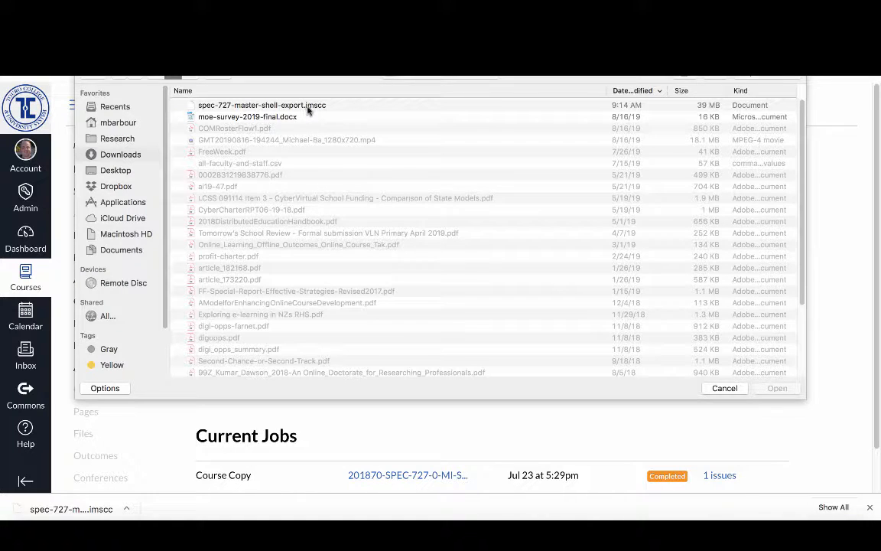
Attach spec-727-master-shell-export.imscc and choose to import all content.
{"action": "left_click", "coordinate": [262, 105]}
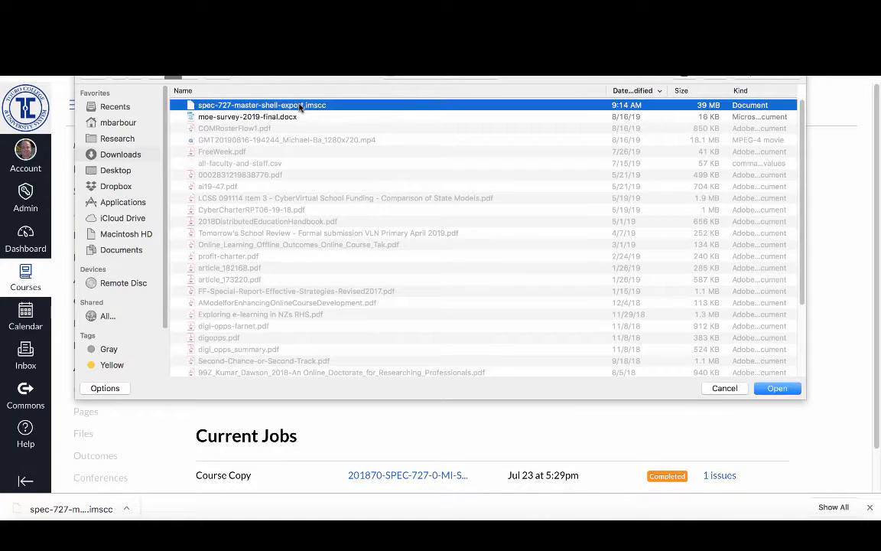
{"action": "left_click", "coordinate": [777, 388]}
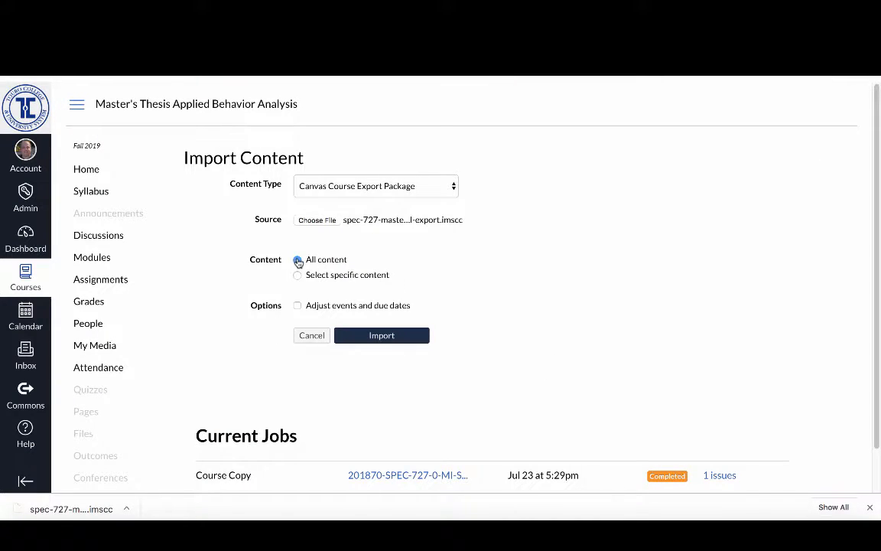
{"action": "left_click", "coordinate": [381, 335]}
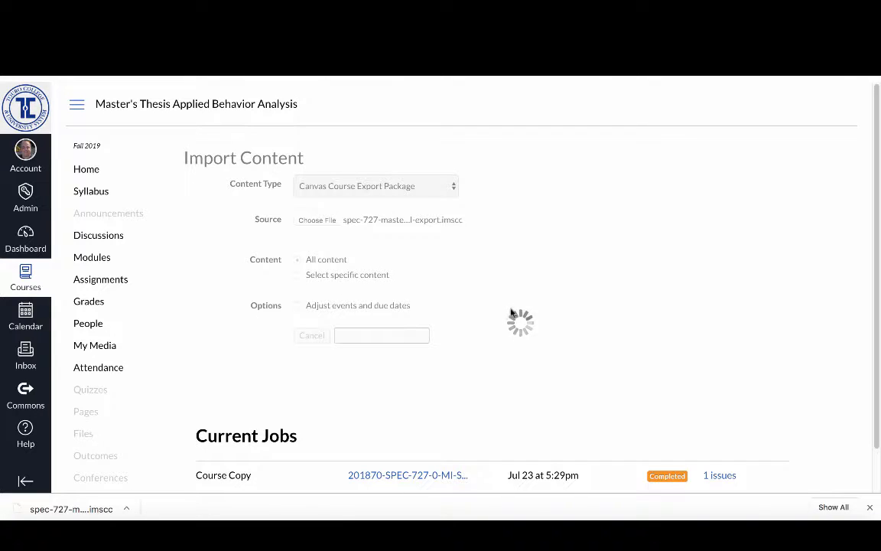
{"action": "mouse_move", "coordinate": [535, 331]}
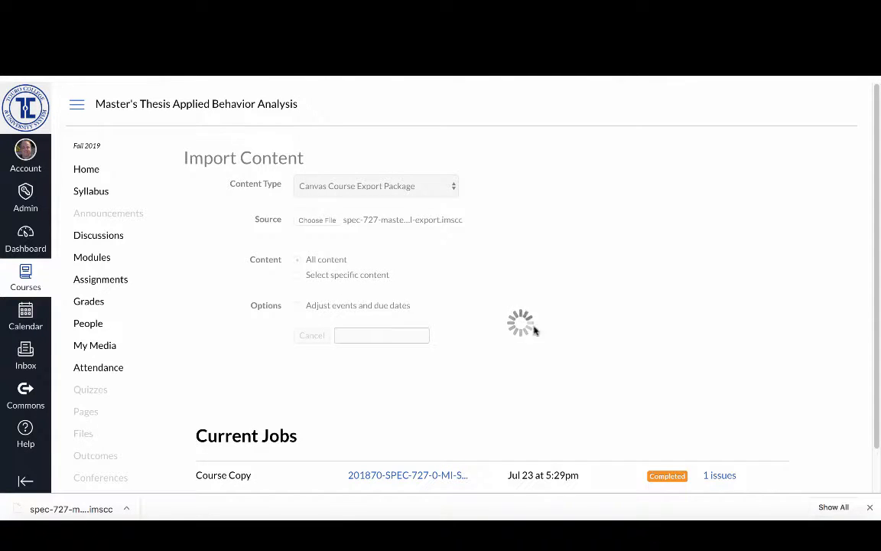
{"action": "mouse_move", "coordinate": [524, 333]}
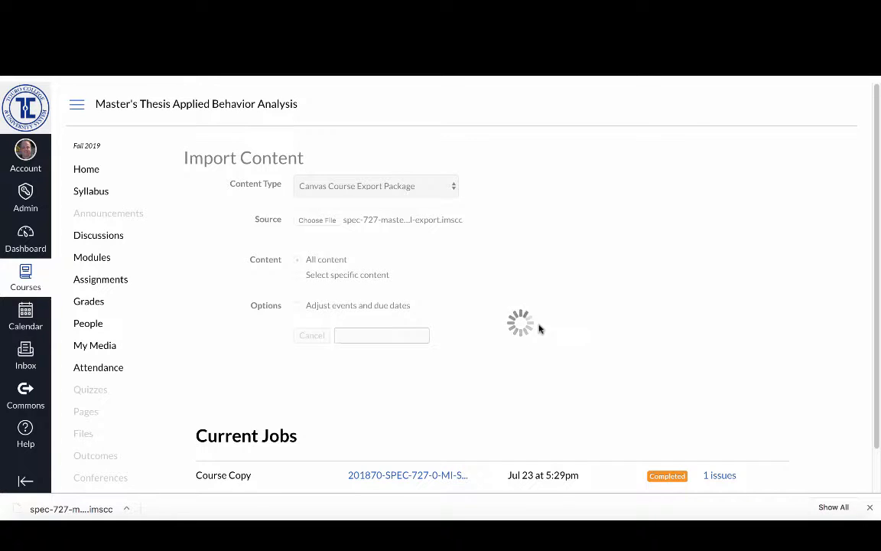
{"action": "mouse_move", "coordinate": [543, 325]}
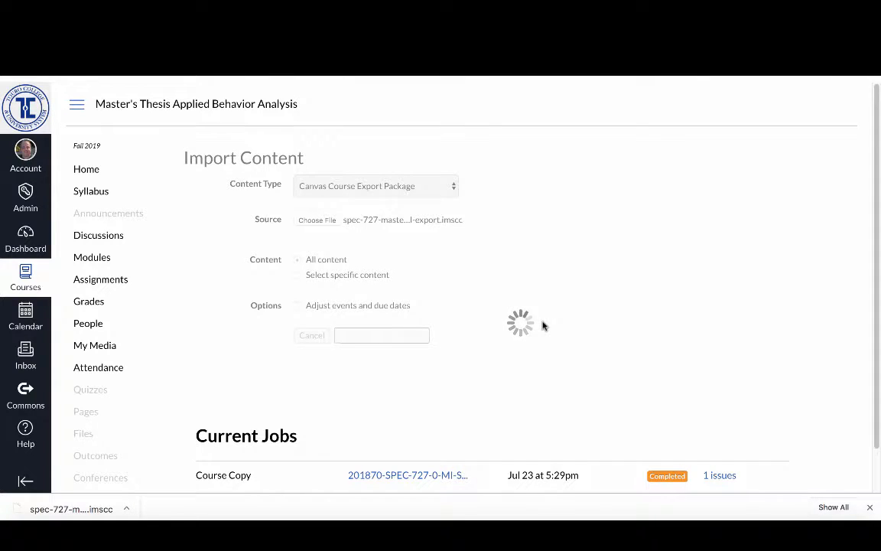
Submit the import and let the Canvas Common Cartridge job run.
{"action": "left_click", "coordinate": [382, 335]}
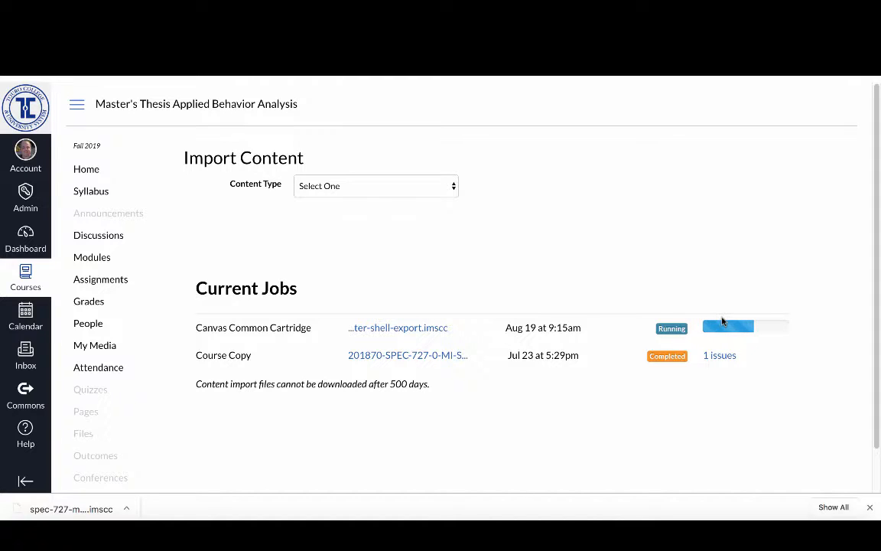
{"action": "mouse_move", "coordinate": [795, 329]}
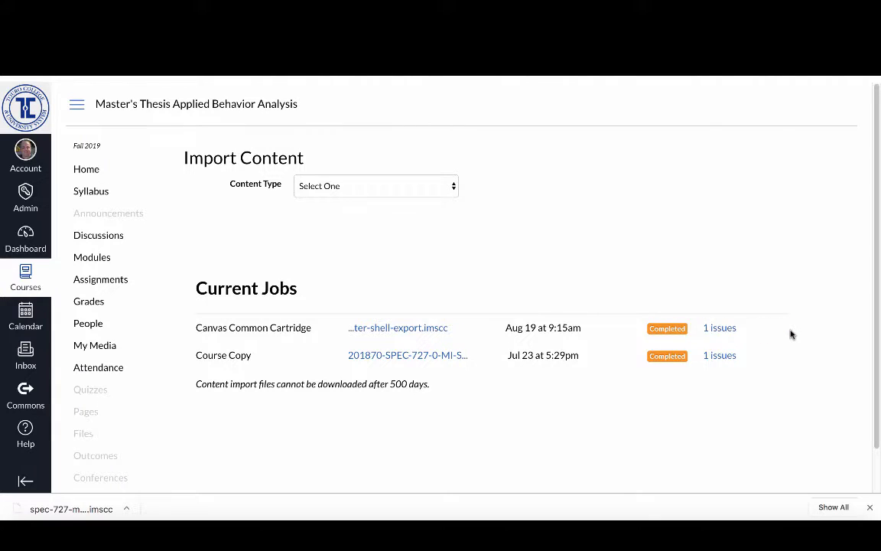
{"action": "mouse_move", "coordinate": [719, 327]}
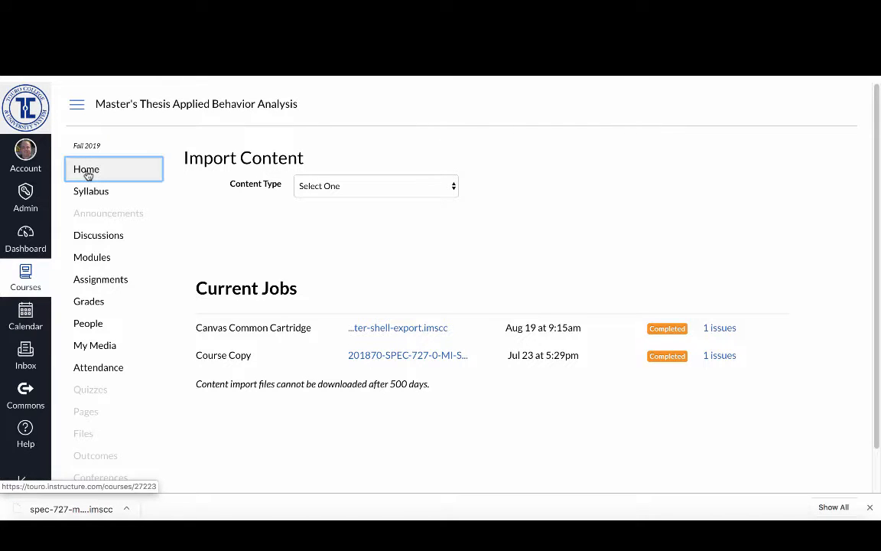
From the course home, open all pages and open the imported Home-2 page.
{"action": "left_click", "coordinate": [86, 169]}
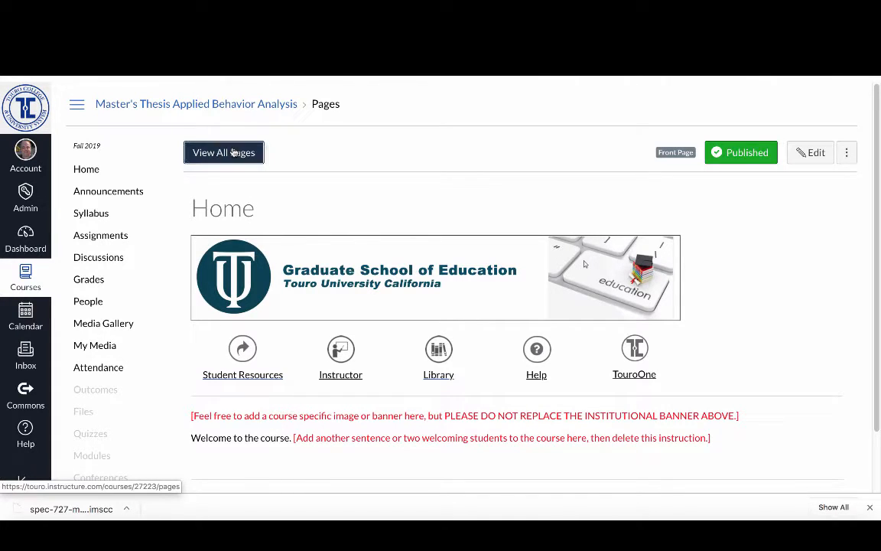
{"action": "left_click", "coordinate": [224, 152]}
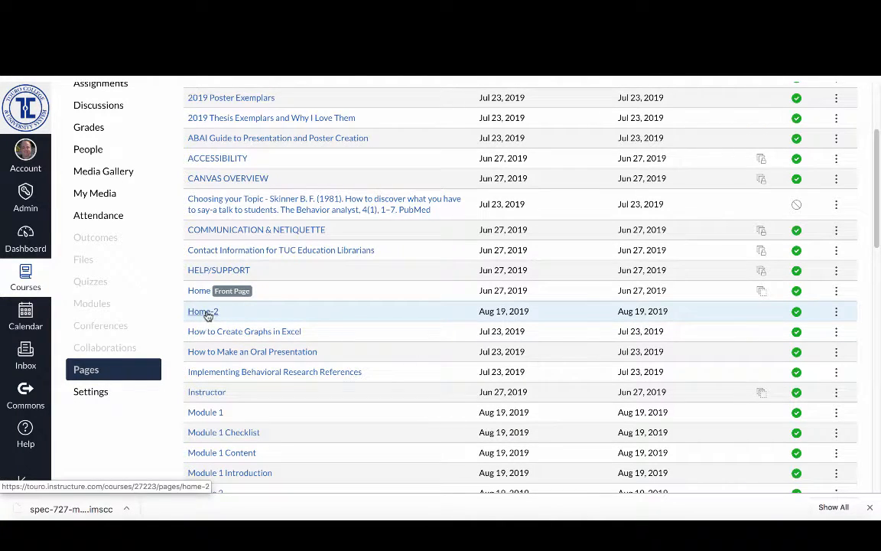
{"action": "left_click", "coordinate": [203, 312]}
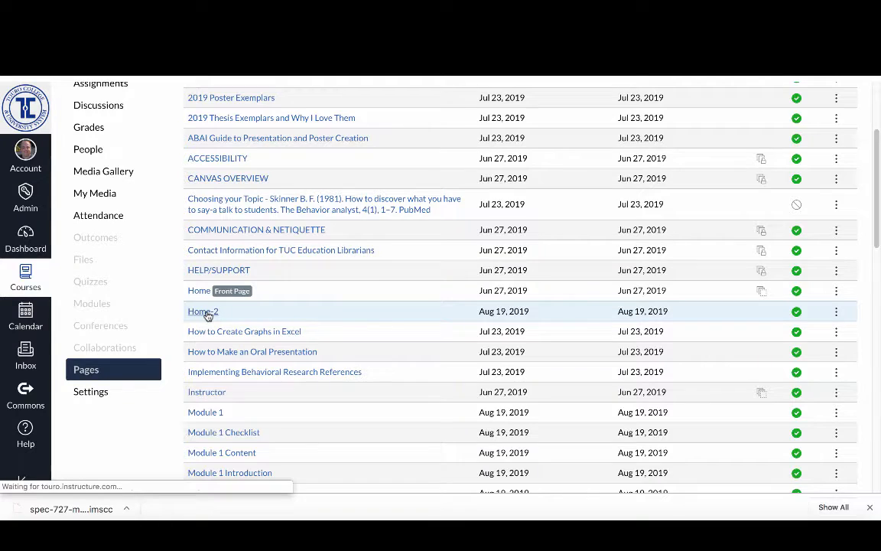
{"action": "left_click", "coordinate": [203, 310]}
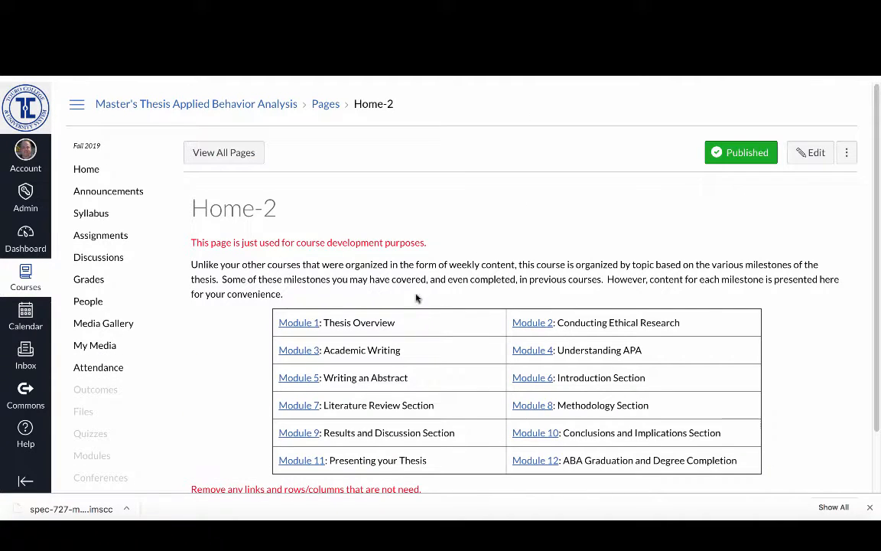
{"action": "mouse_move", "coordinate": [409, 254]}
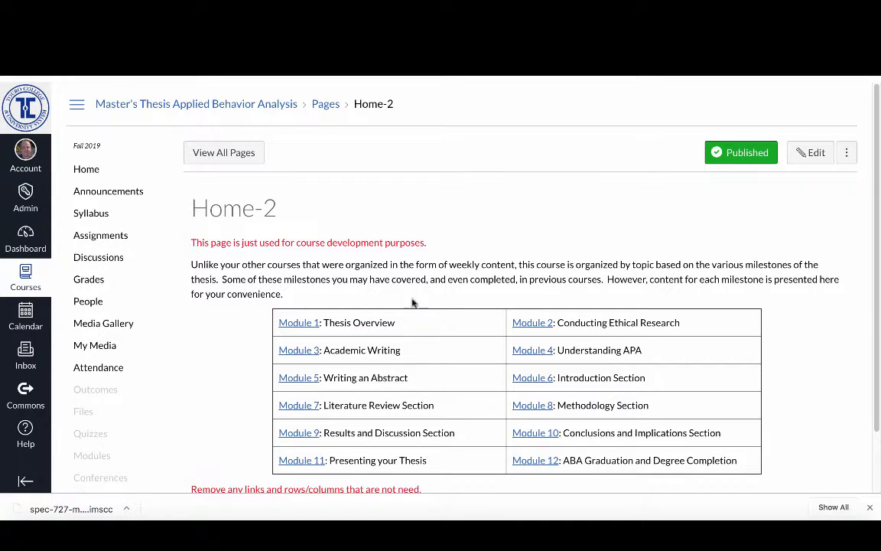
{"action": "mouse_move", "coordinate": [810, 152]}
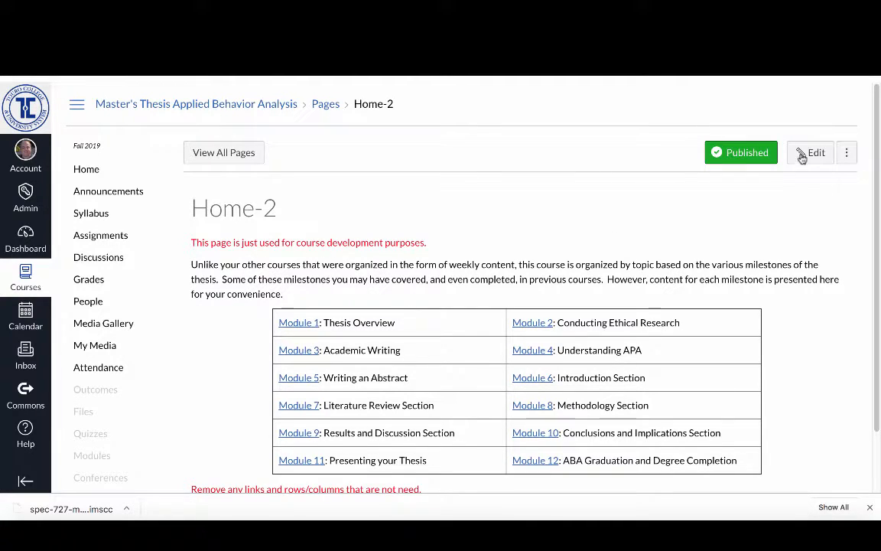
Open Home-2 in the editor to copy its intro text and module table.
{"action": "left_click", "coordinate": [810, 152]}
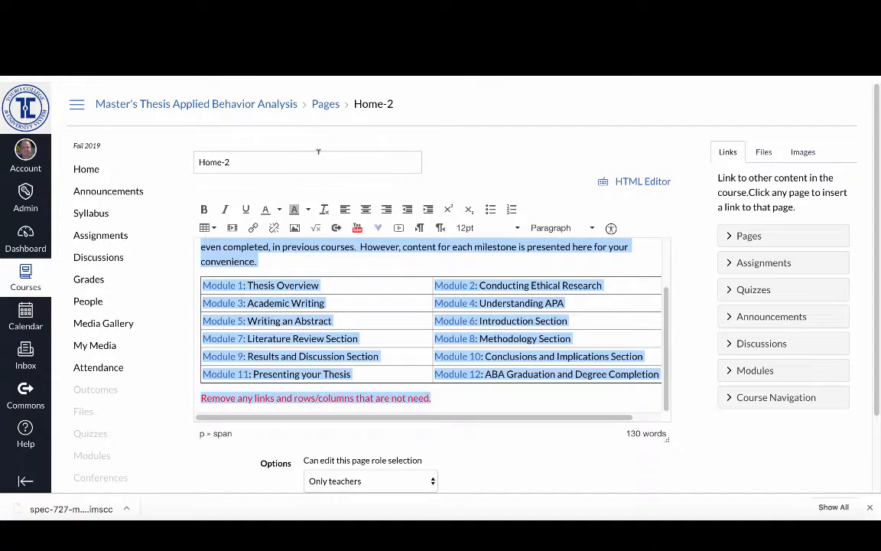
{"action": "mouse_move", "coordinate": [86, 169]}
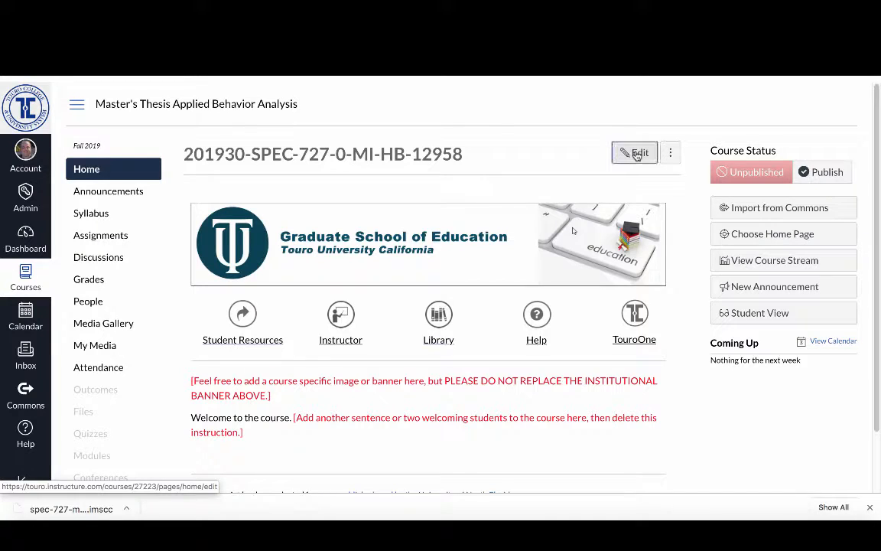
Paste the intro paragraph and 12-module table below the Home page welcome text, then save.
{"action": "left_click", "coordinate": [635, 153]}
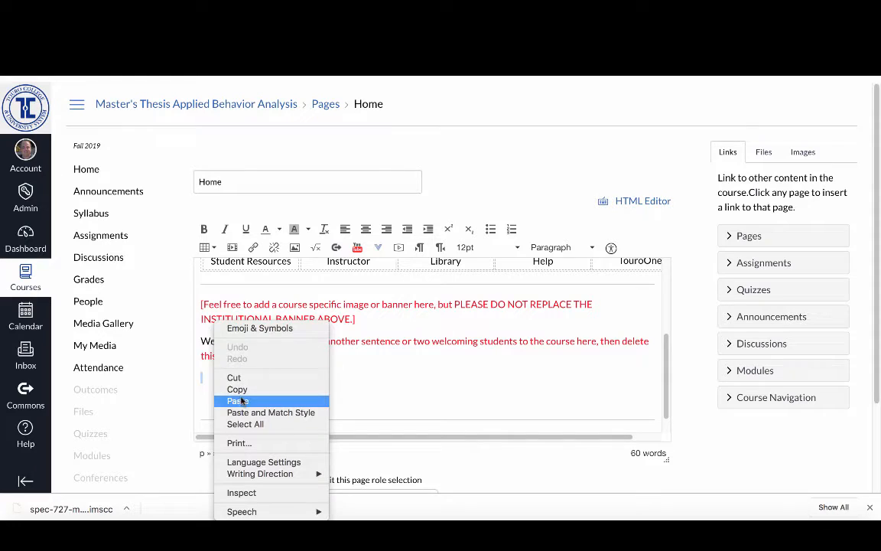
{"action": "left_click", "coordinate": [238, 400]}
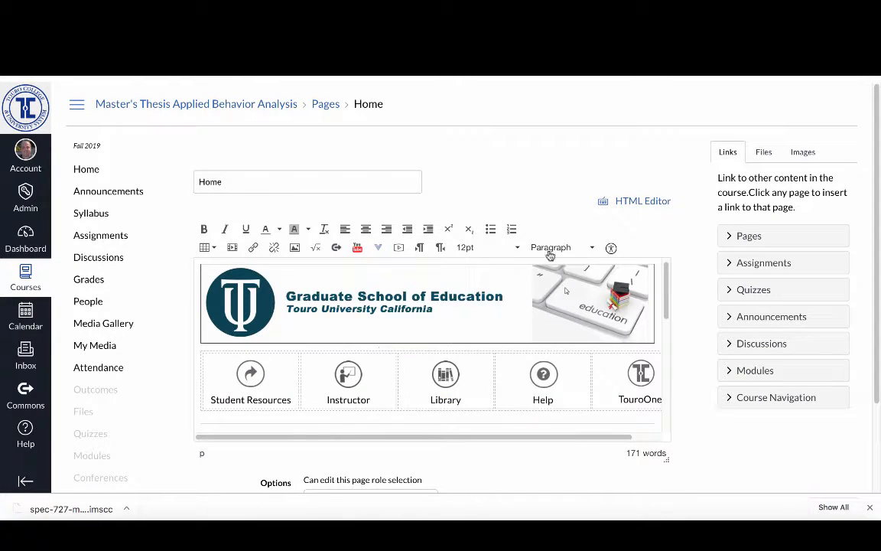
{"action": "scroll", "scroll_direction": "down", "scroll_amount": 3}
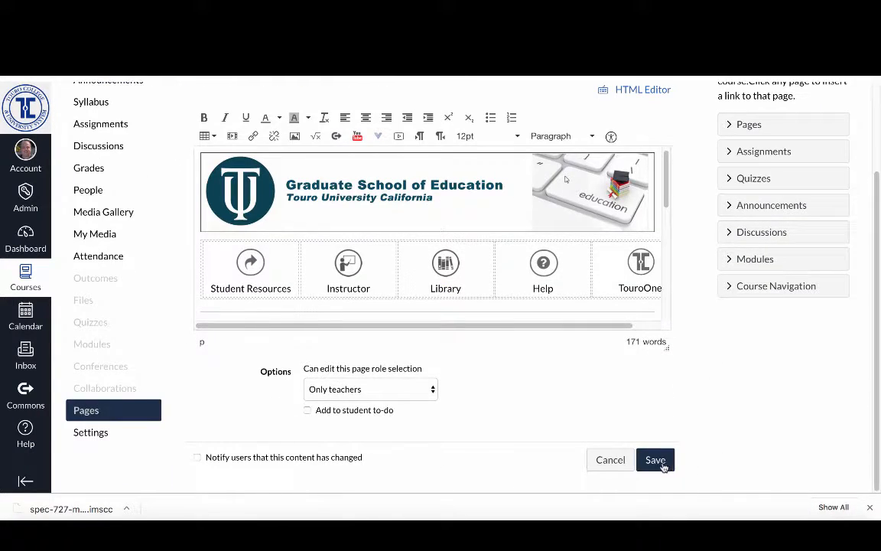
{"action": "left_click", "coordinate": [655, 460]}
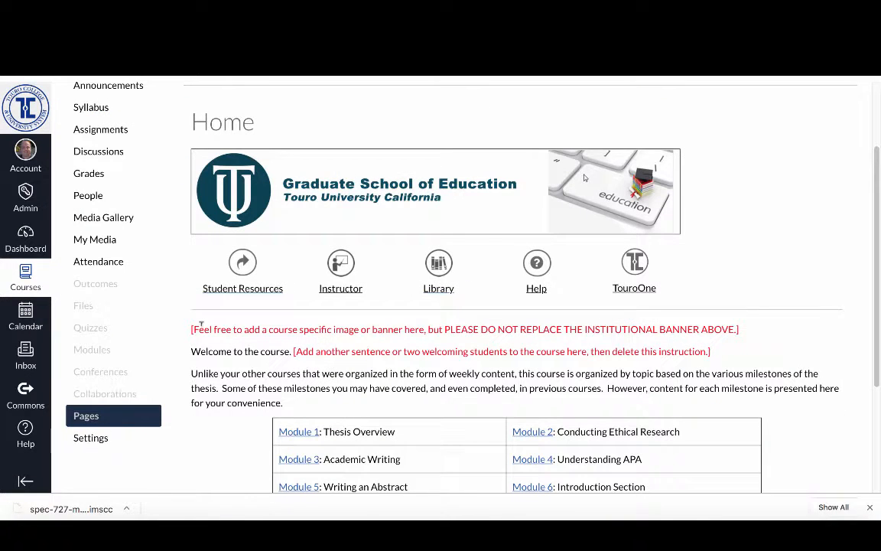
{"action": "mouse_move", "coordinate": [375, 341]}
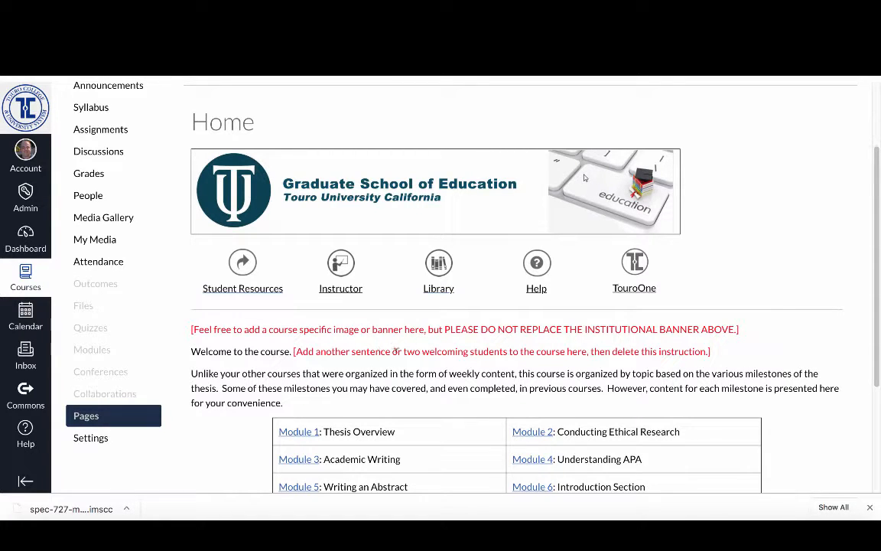
{"action": "mouse_move", "coordinate": [327, 312]}
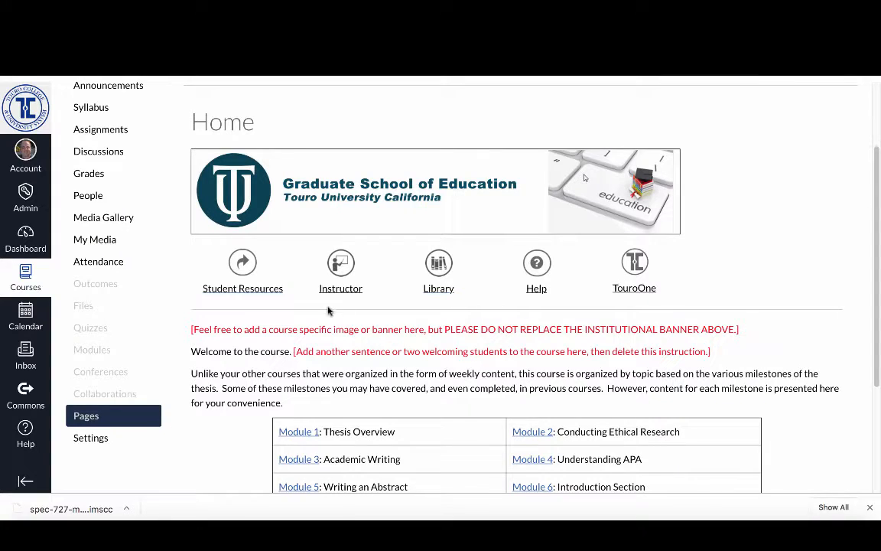
{"action": "mouse_move", "coordinate": [340, 275]}
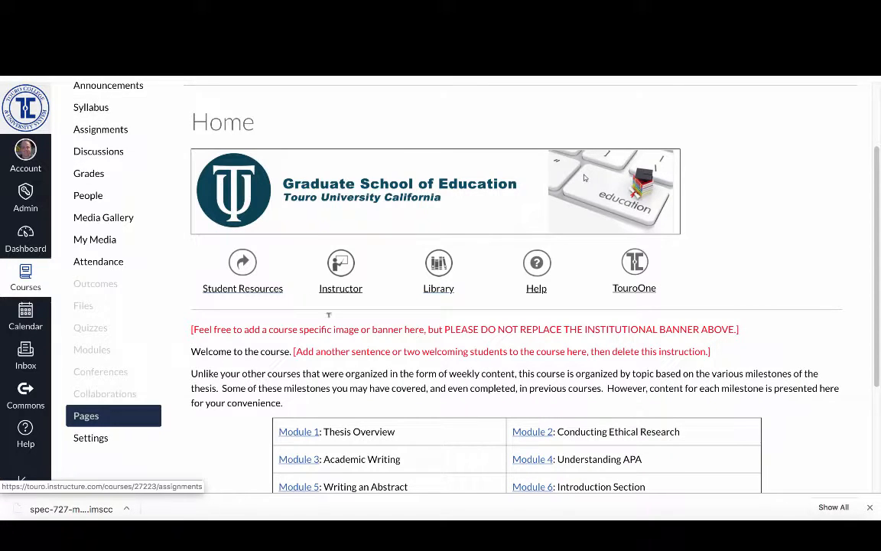
Test the Module 6 table link, then return to the course home page.
{"action": "scroll", "scroll_direction": "down", "scroll_amount": 3}
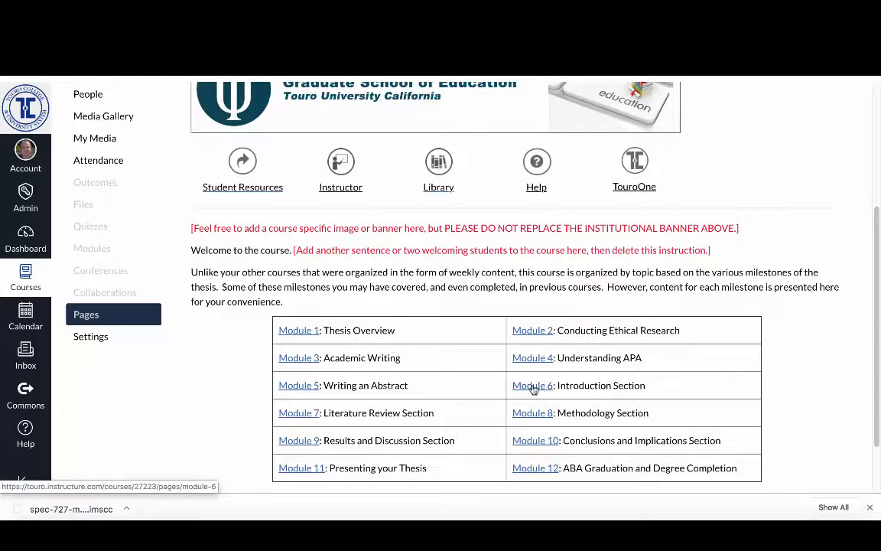
{"action": "left_click", "coordinate": [533, 385]}
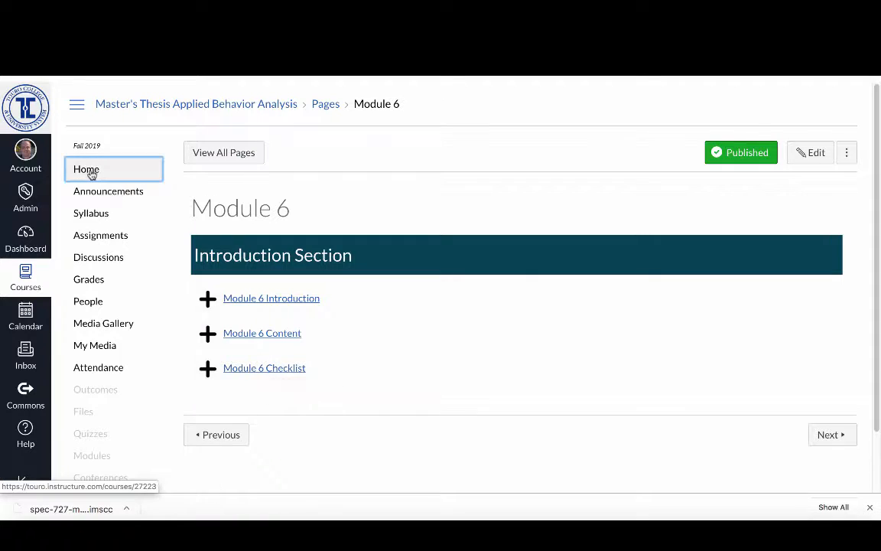
{"action": "left_click", "coordinate": [86, 169]}
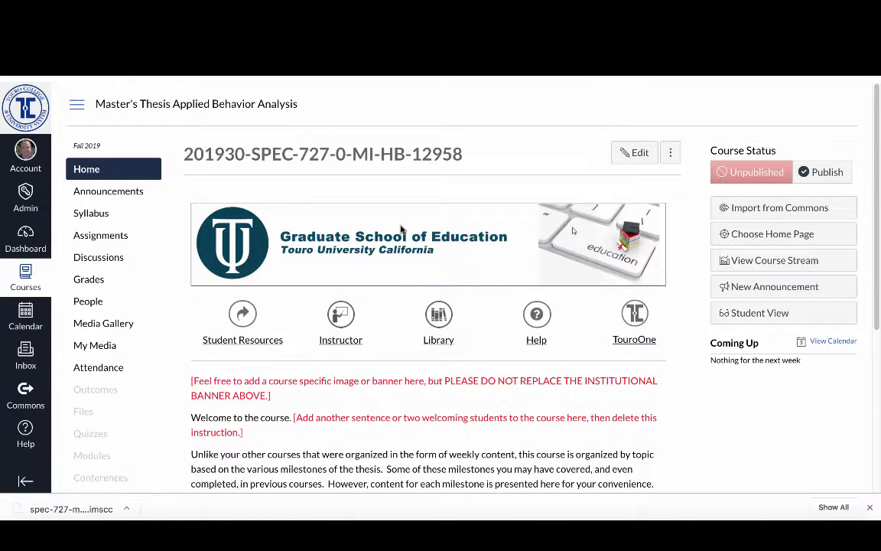